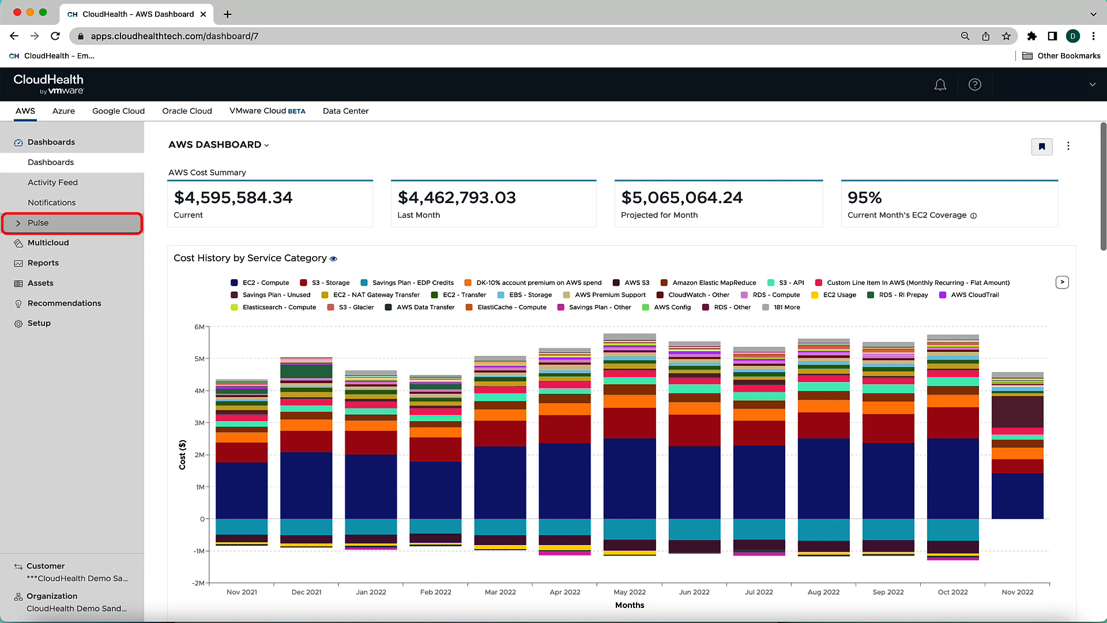
# Expand Pulse in the sidebar and open the Cost Summary report
pyautogui.click(36, 223)
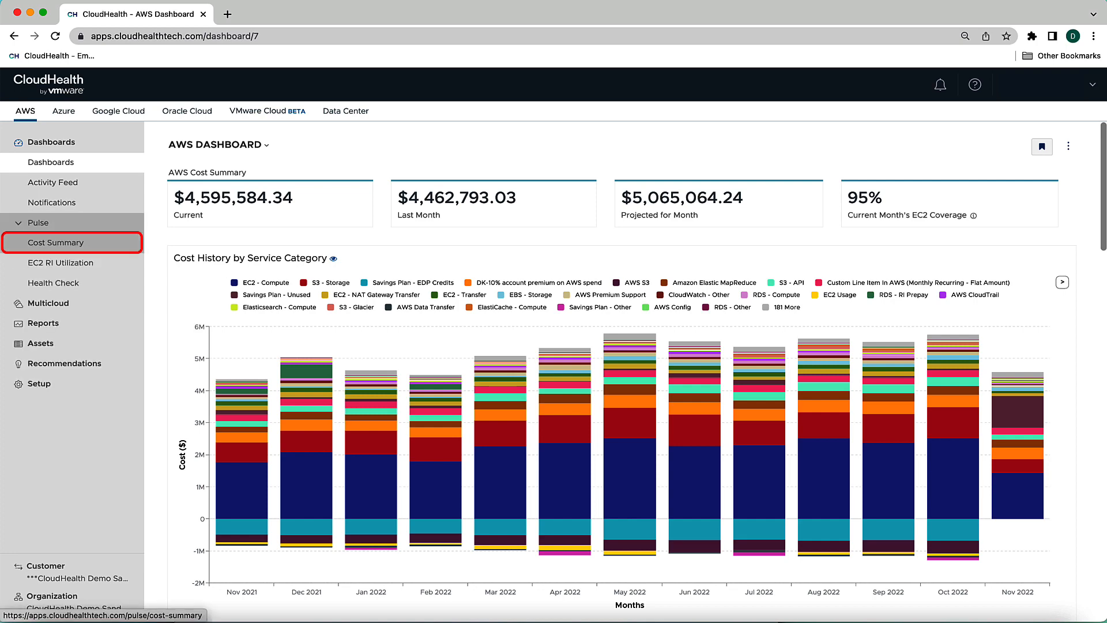
pyautogui.click(51, 242)
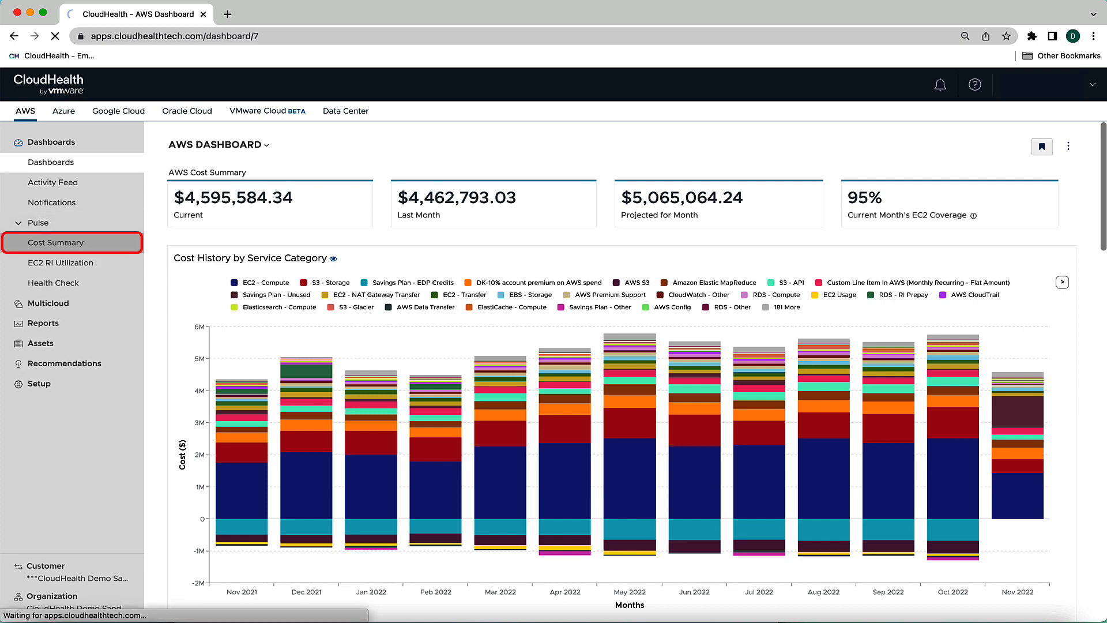
pyautogui.click(55, 242)
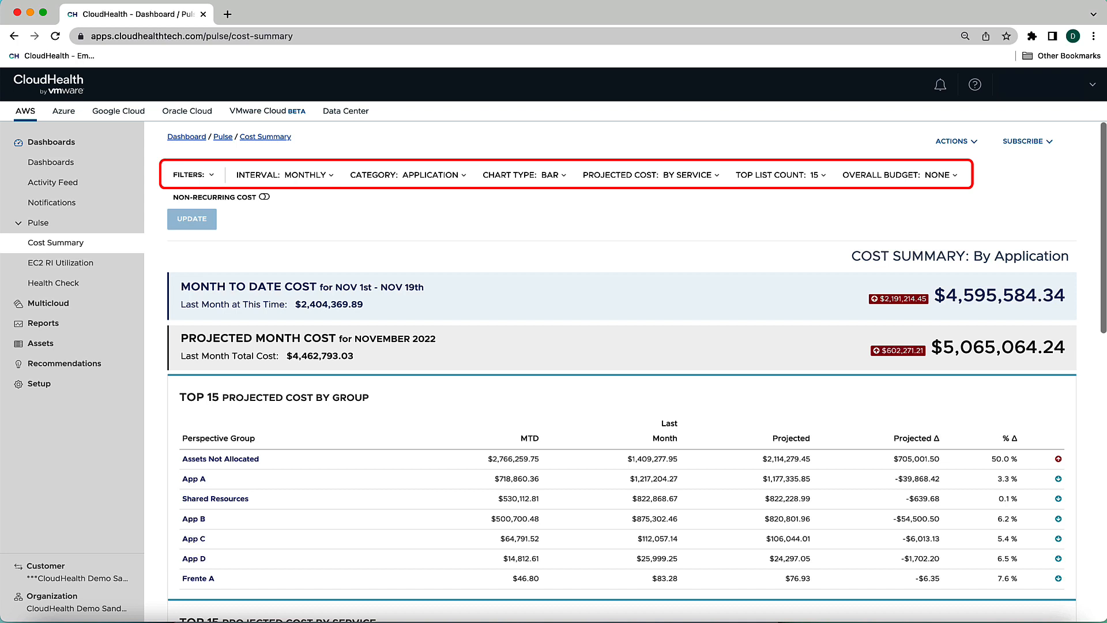
# Add a Cost Center filter limited to Prod - 100009
pyautogui.click(189, 174)
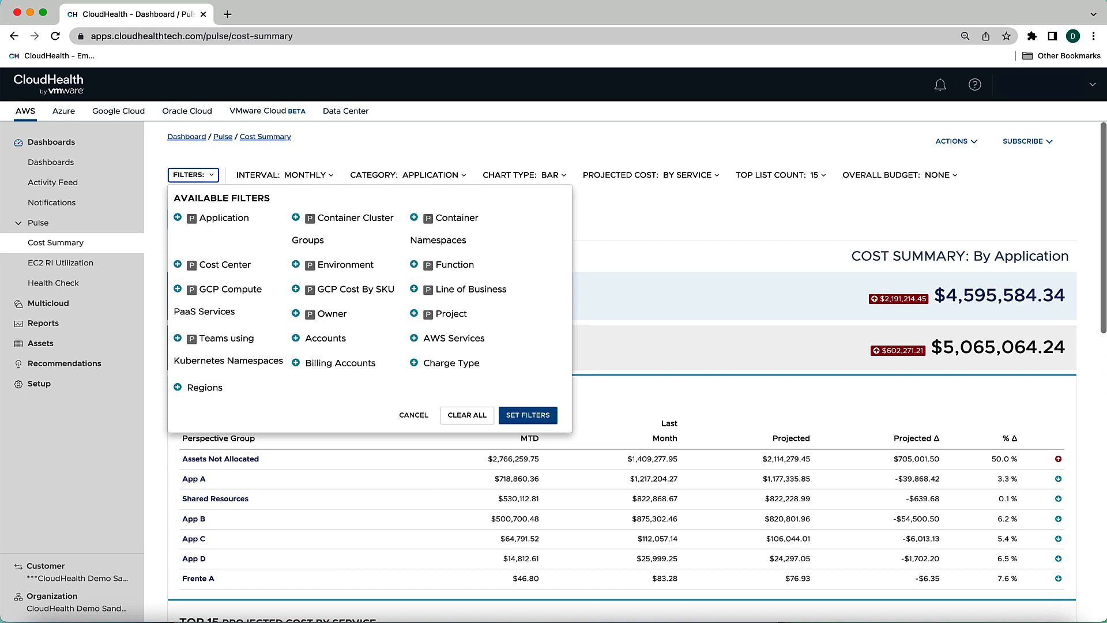
pyautogui.moveTo(220, 264)
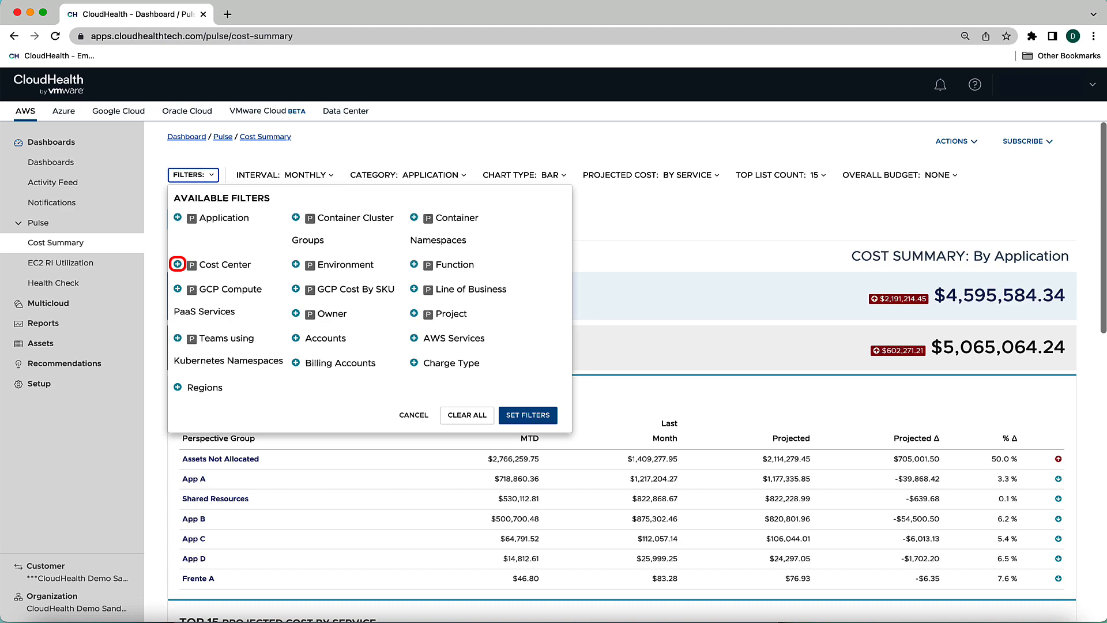
pyautogui.click(178, 264)
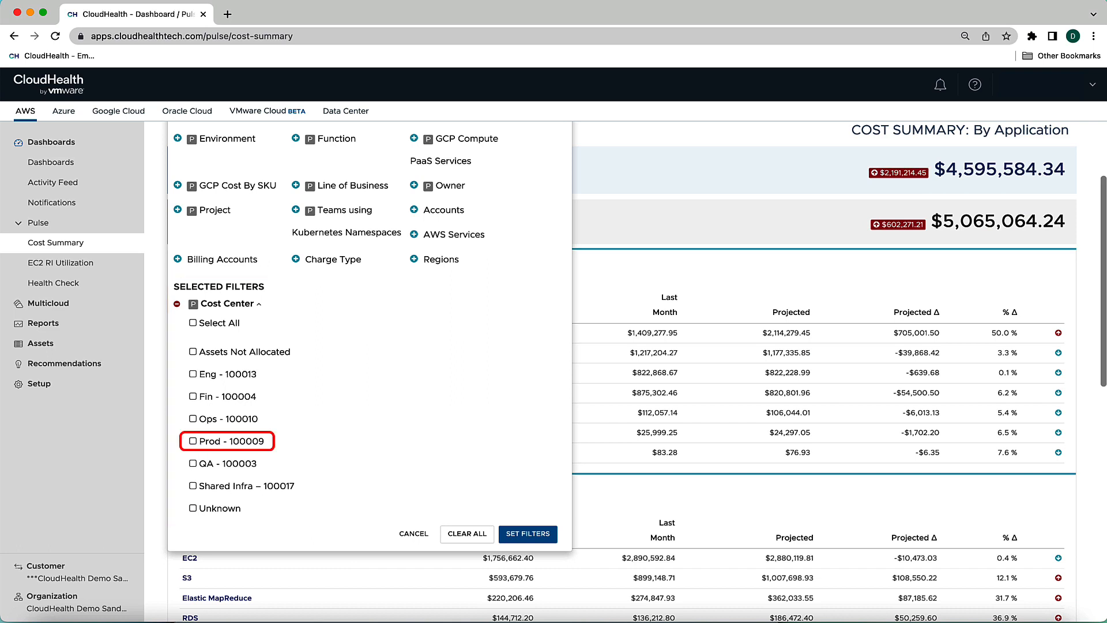
pyautogui.click(192, 440)
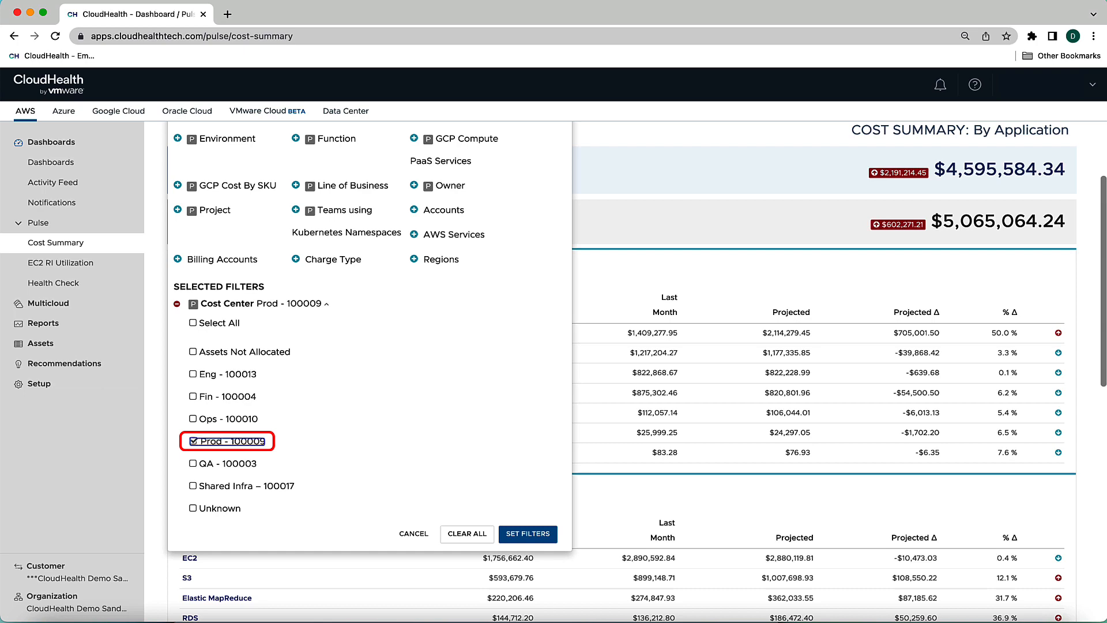
pyautogui.moveTo(528, 533)
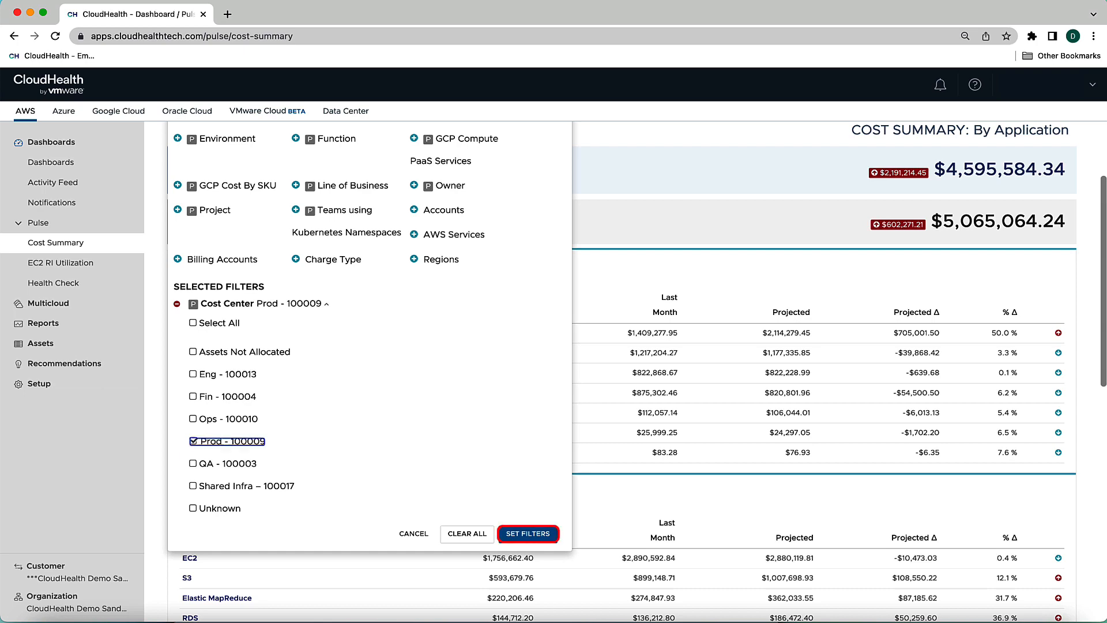
pyautogui.click(527, 533)
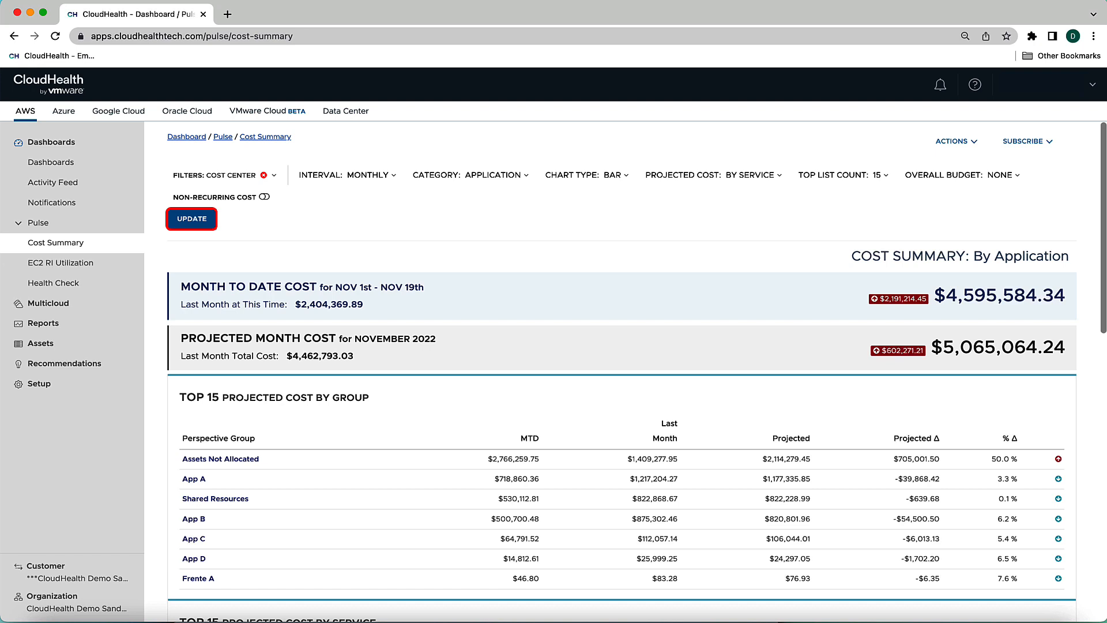
# Apply the Prod filter, keep Monthly interval, and group the report by Environment
pyautogui.click(367, 174)
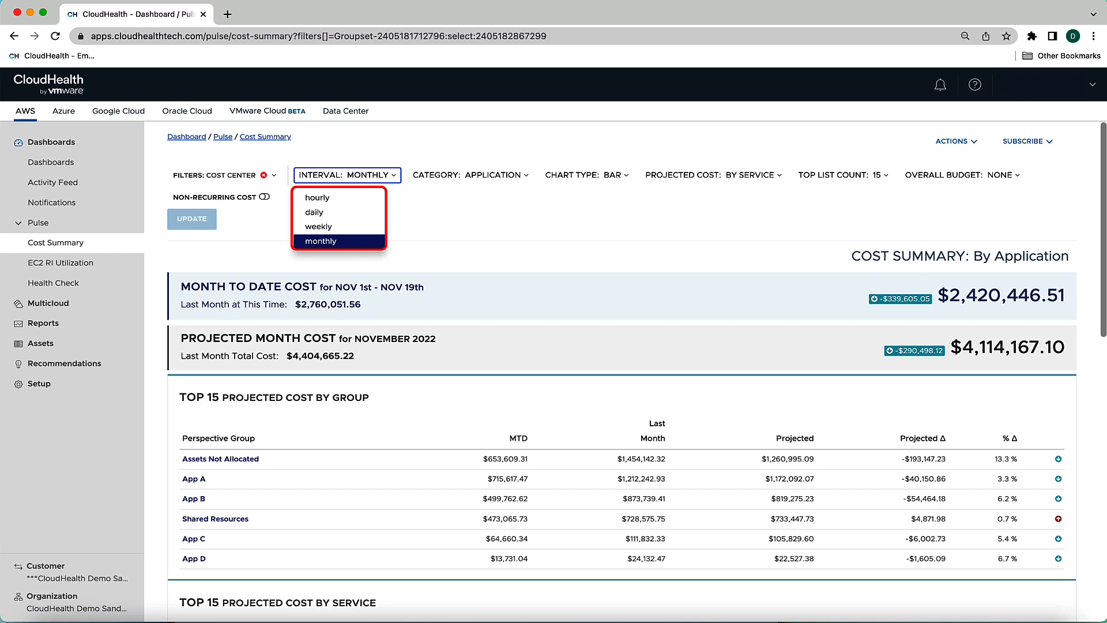
pyautogui.click(468, 174)
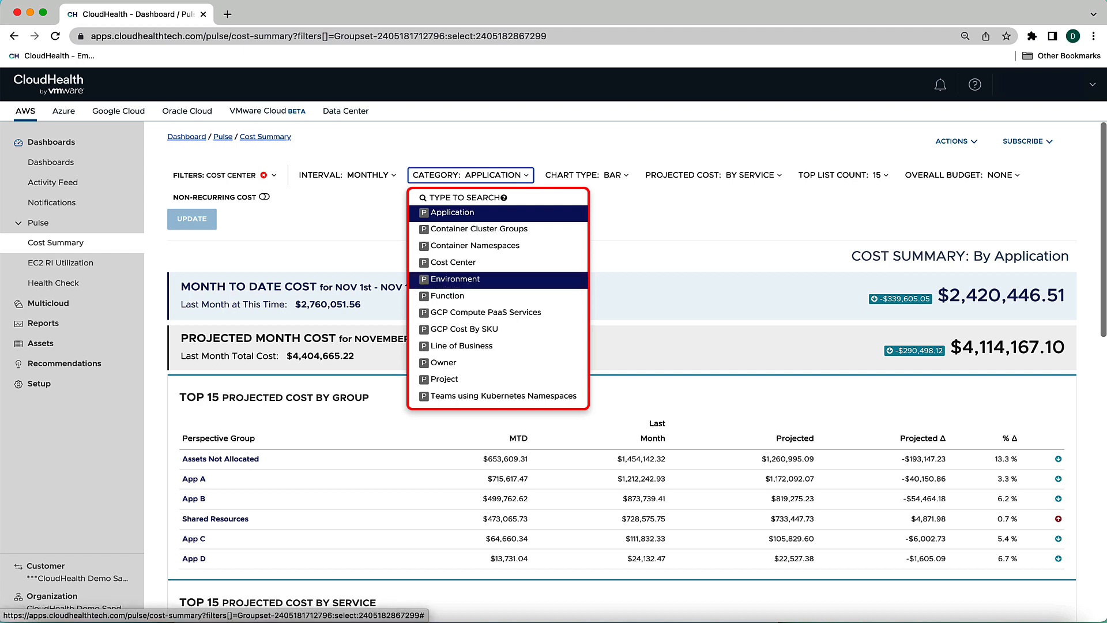
pyautogui.click(455, 279)
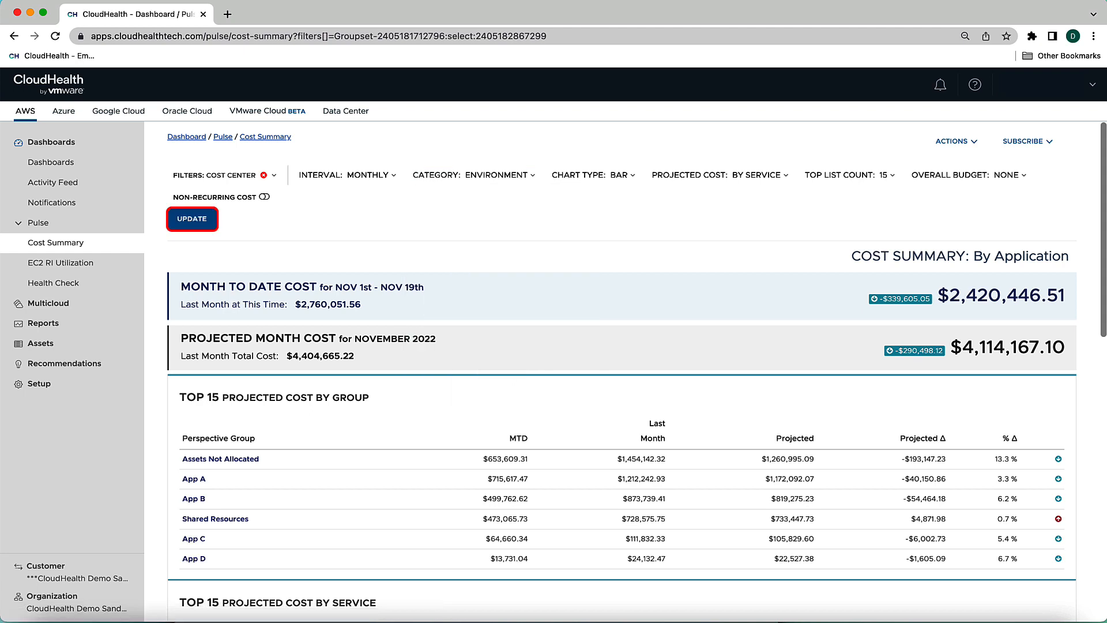
pyautogui.click(192, 219)
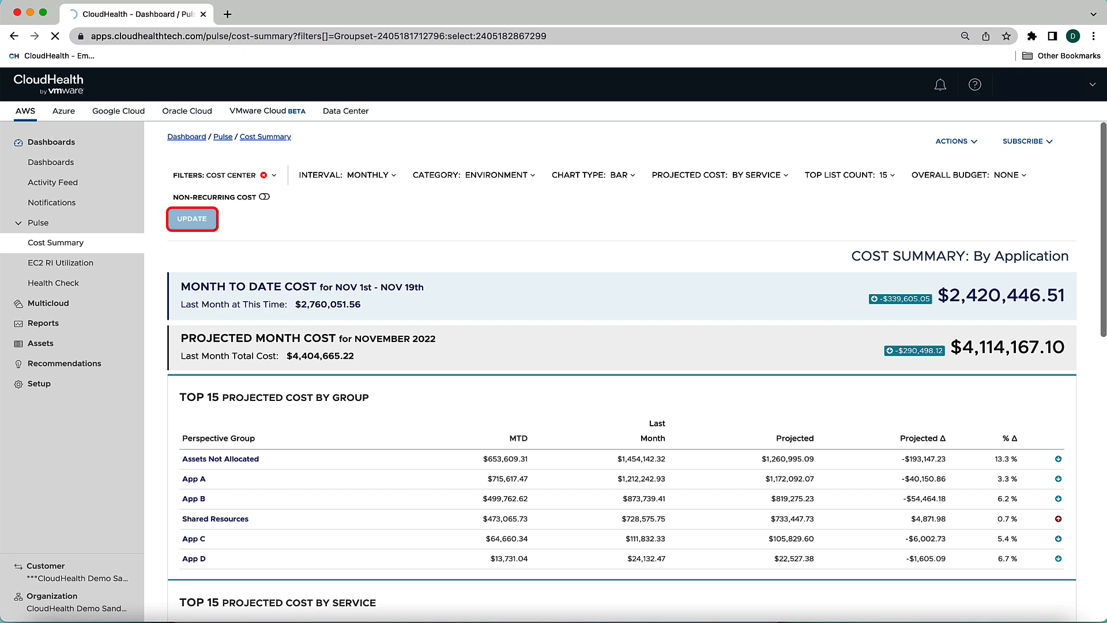
pyautogui.click(591, 174)
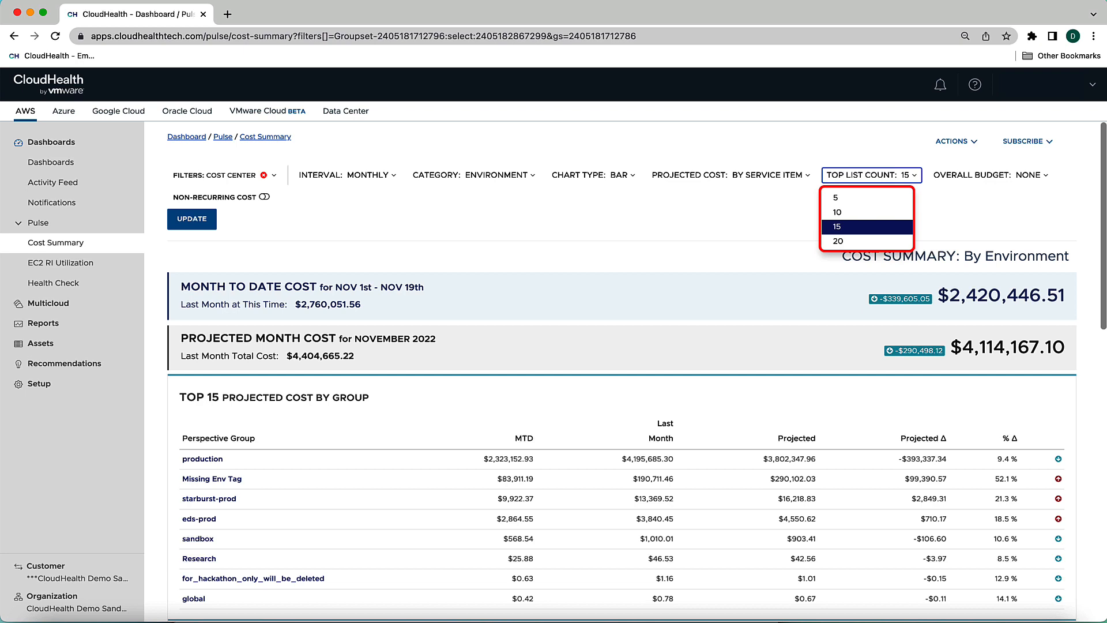
# Keep Top List Count at 15, select the CY2022 2H Overall AWS Budget With Roll Over, and update
pyautogui.click(996, 174)
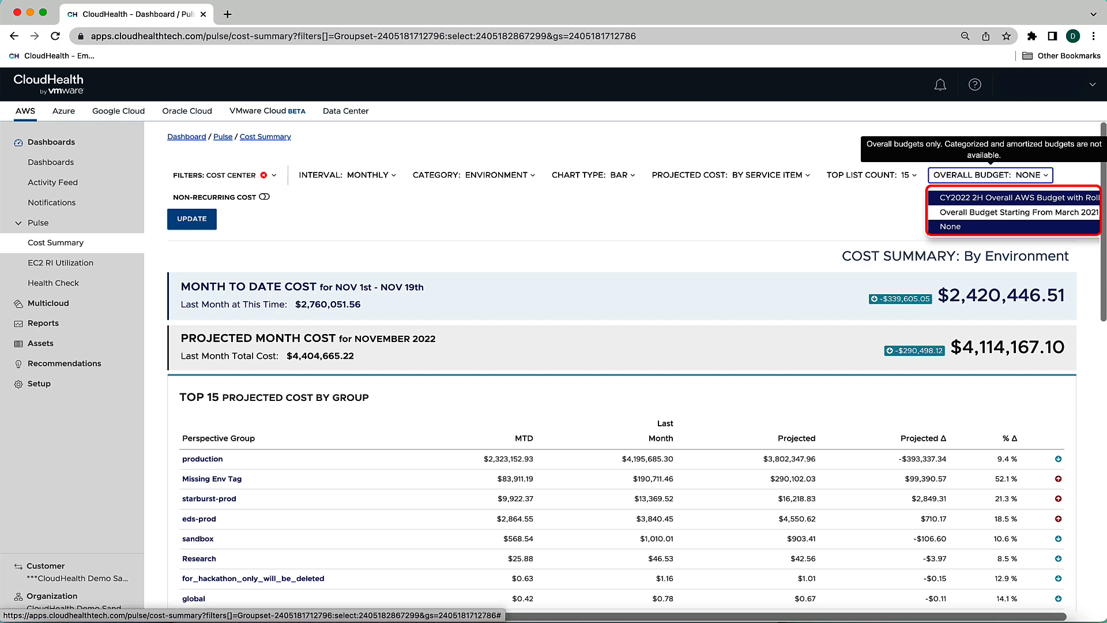
pyautogui.click(1012, 197)
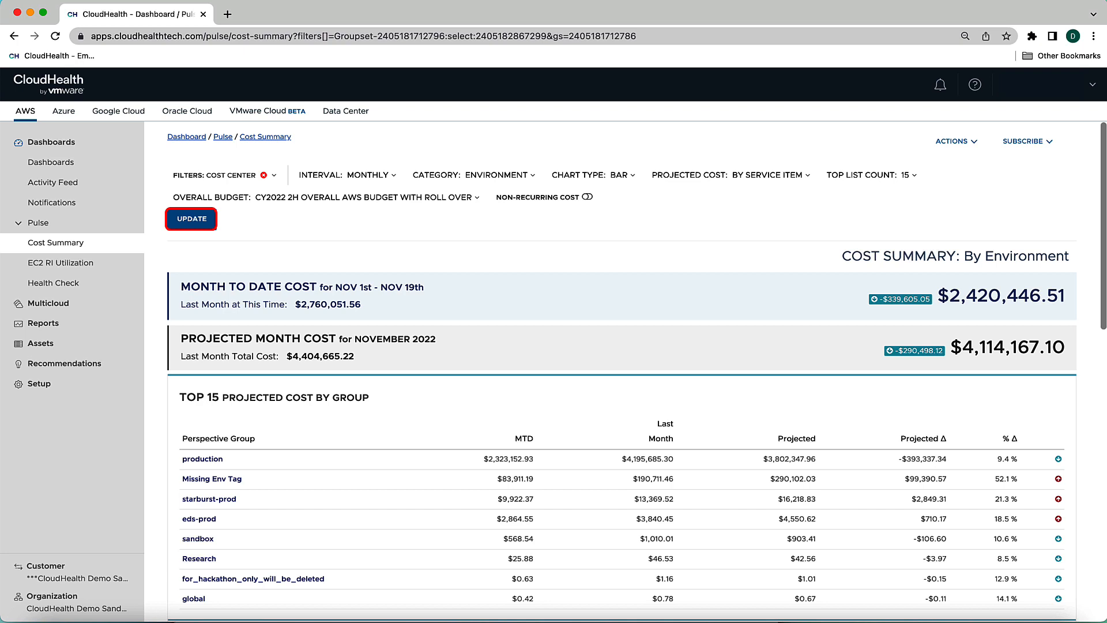
pyautogui.click(191, 219)
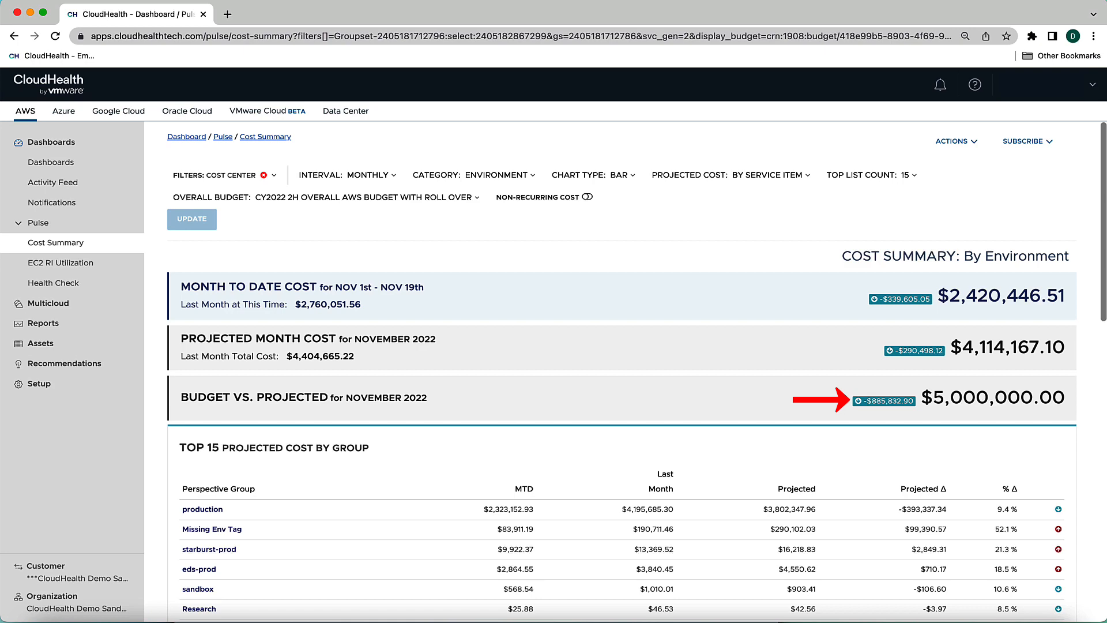
pyautogui.scroll(-3)
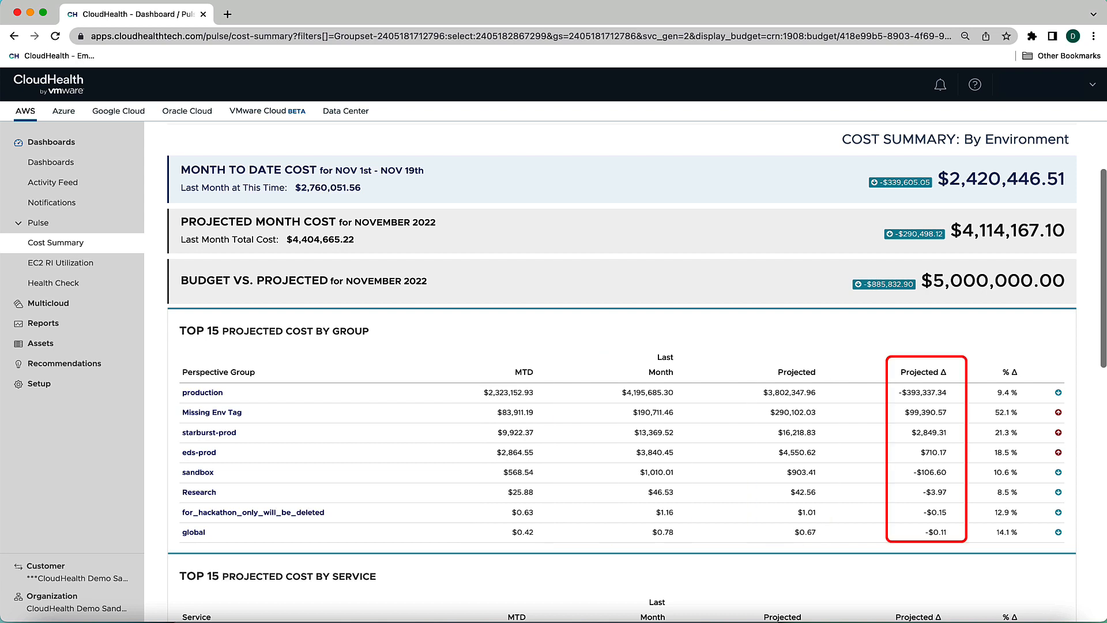
pyautogui.click(1008, 372)
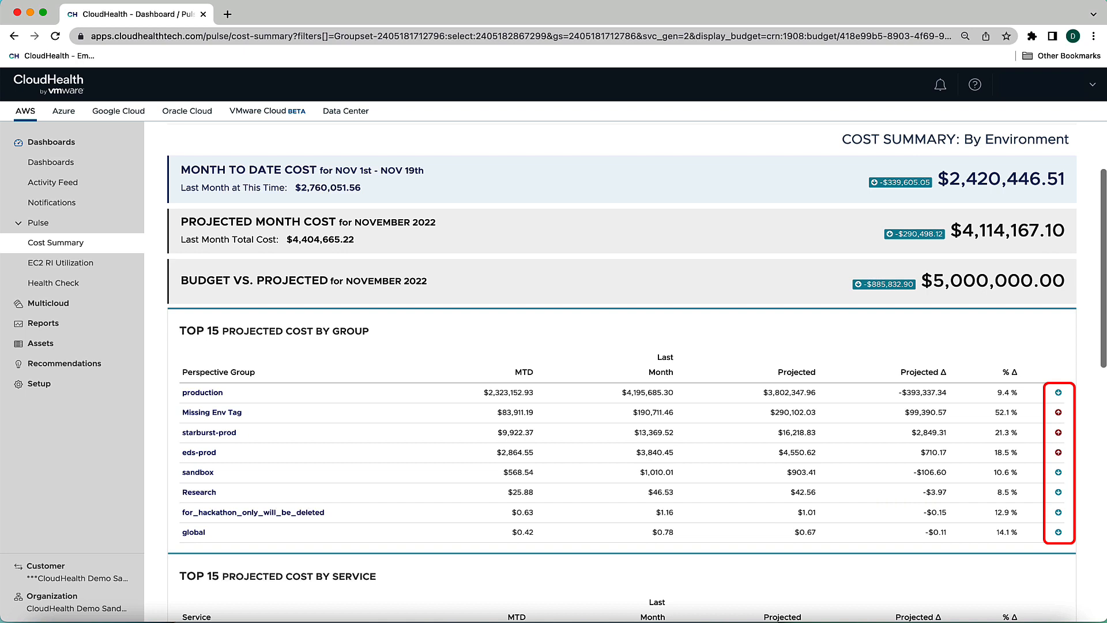
pyautogui.scroll(-3)
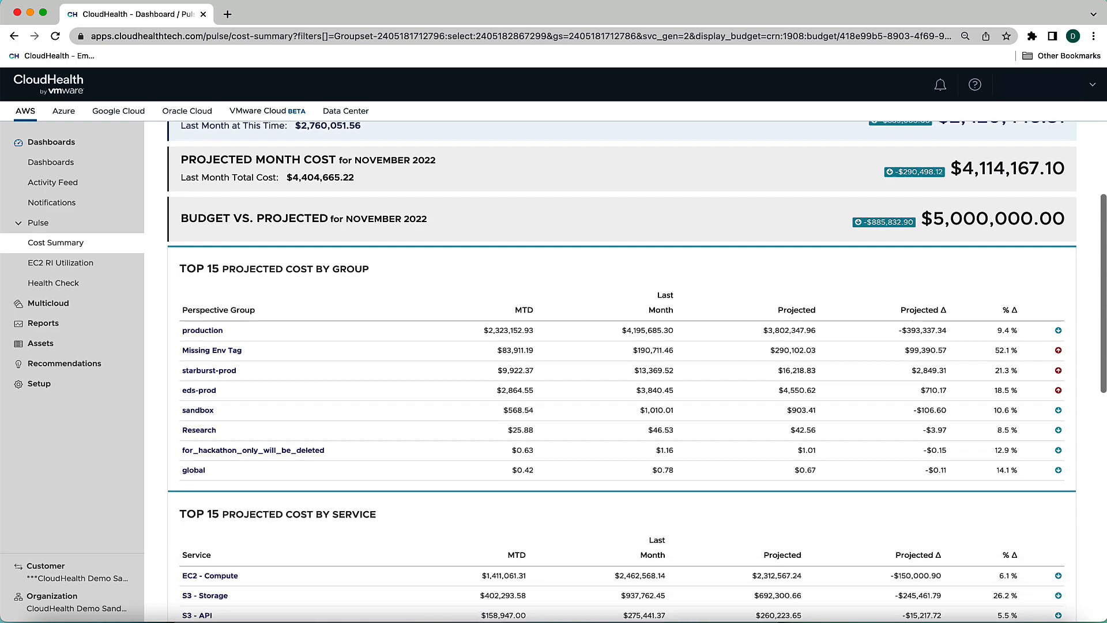
pyautogui.scroll(-3)
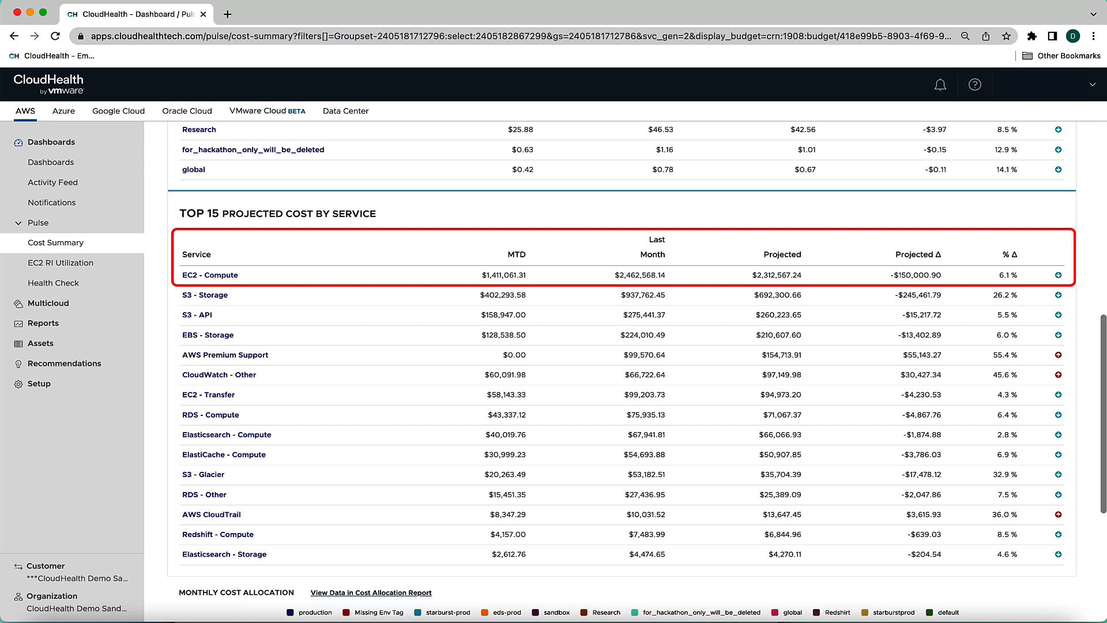
pyautogui.scroll(-3)
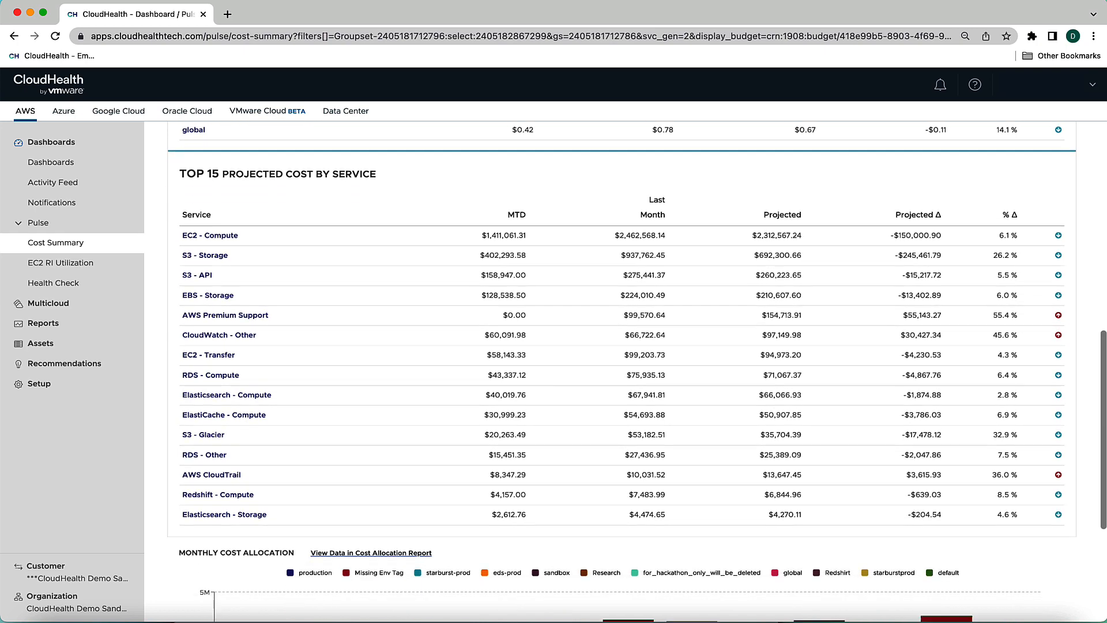
pyautogui.scroll(-3)
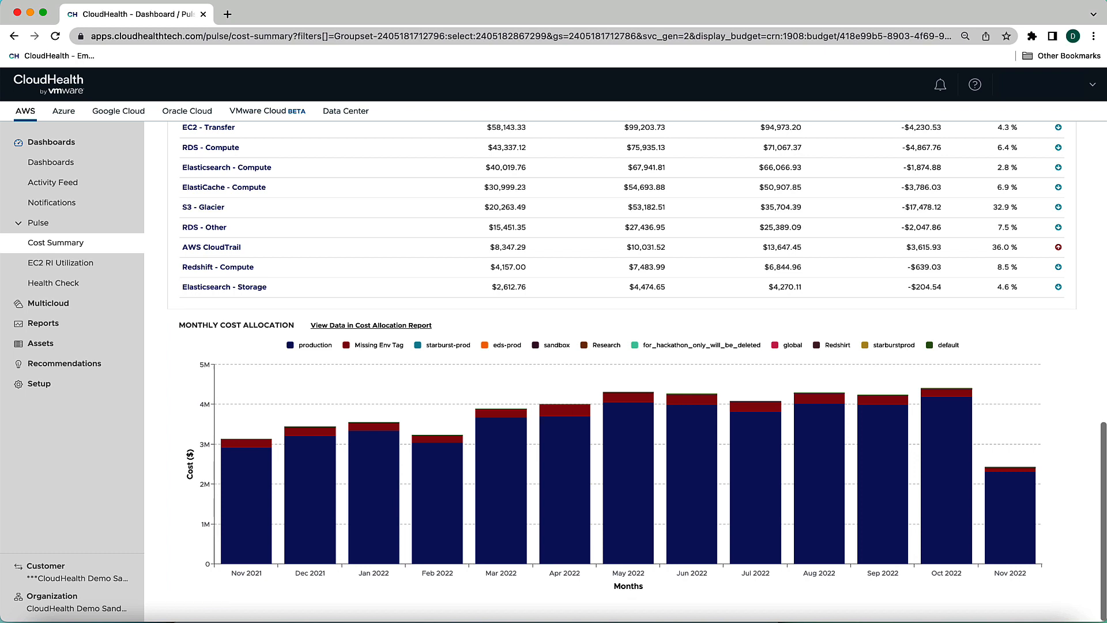
pyautogui.click(308, 345)
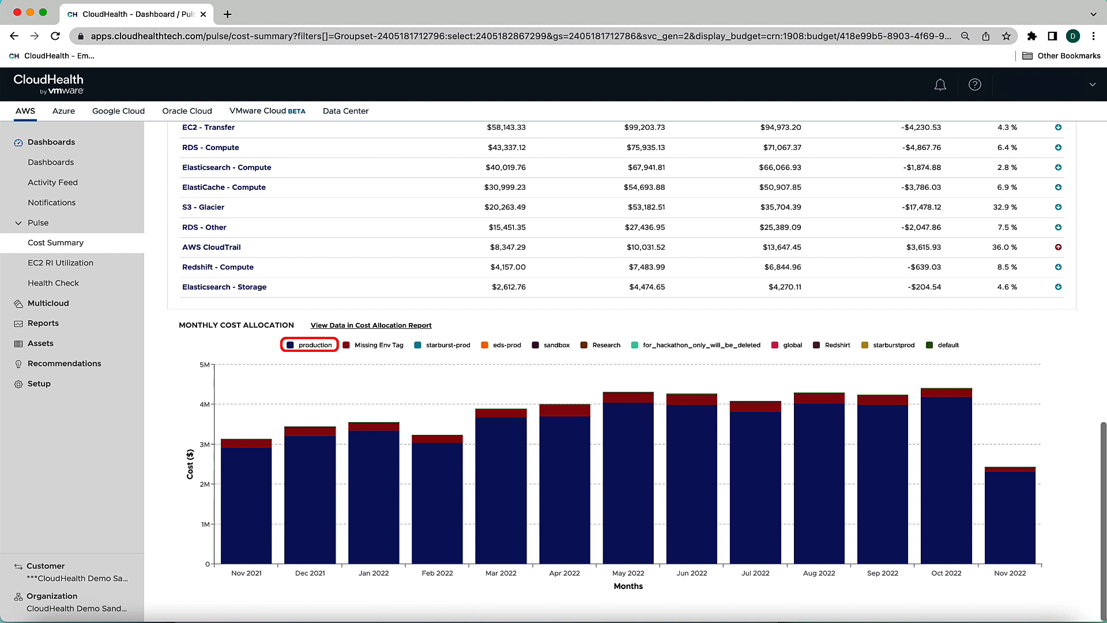
pyautogui.click(308, 345)
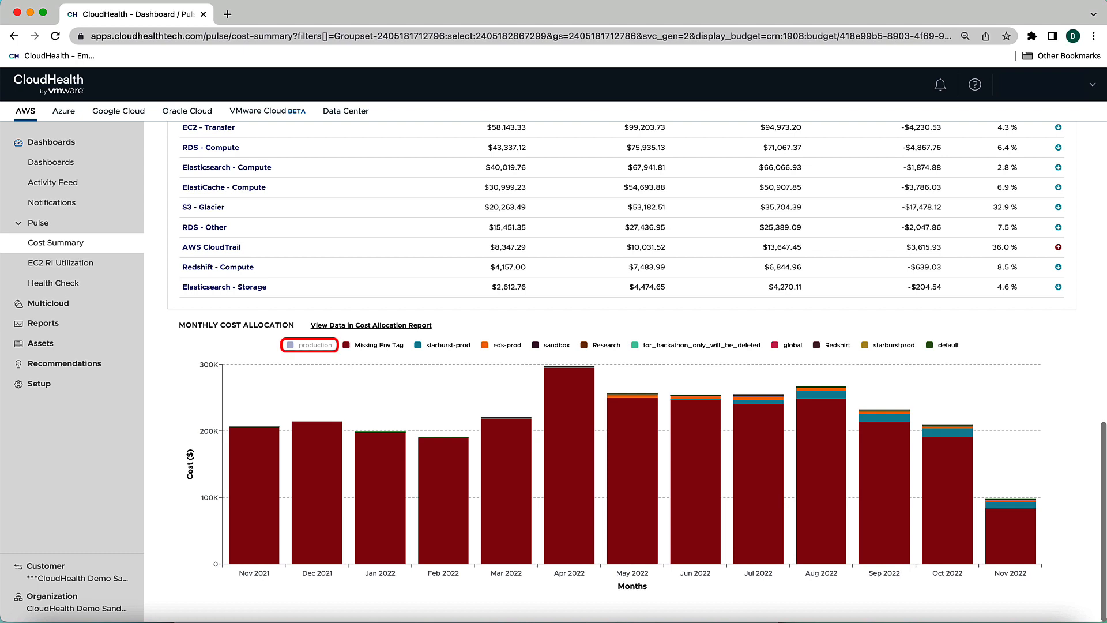
pyautogui.click(308, 345)
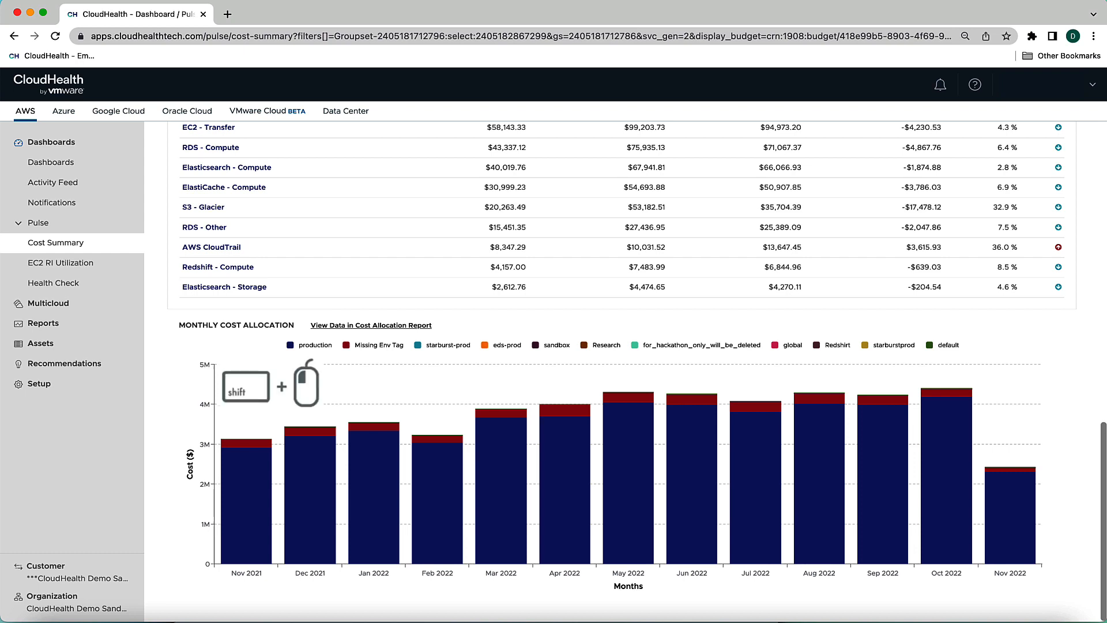
# Isolate the production legend entry in the Monthly Cost Allocation chart
pyautogui.click(308, 345)
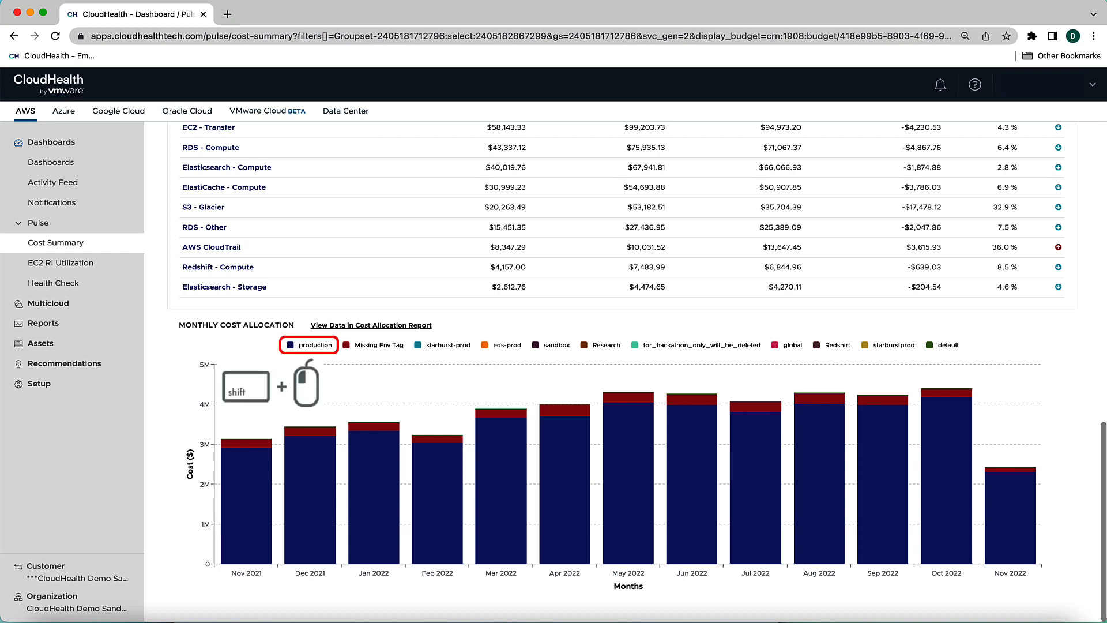
pyautogui.click(308, 344)
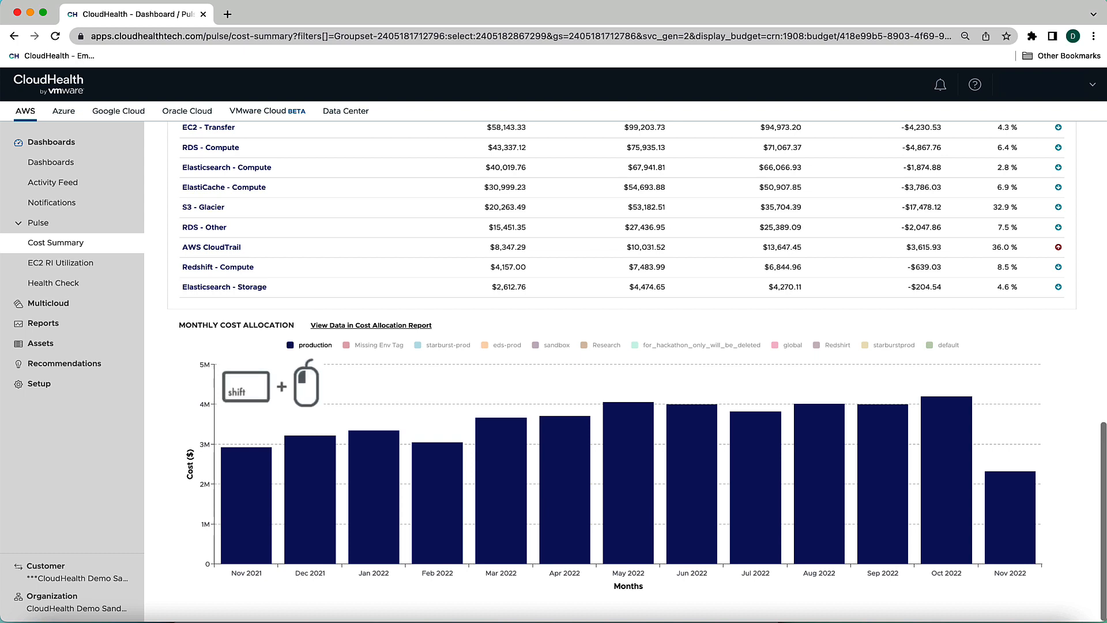
pyautogui.click(308, 345)
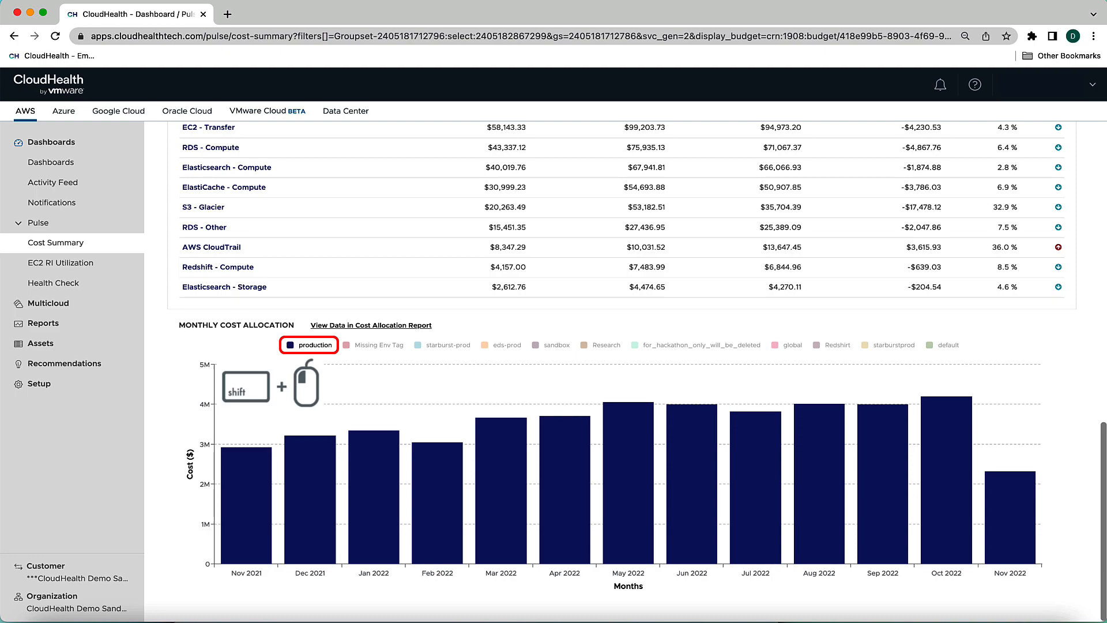
pyautogui.click(308, 345)
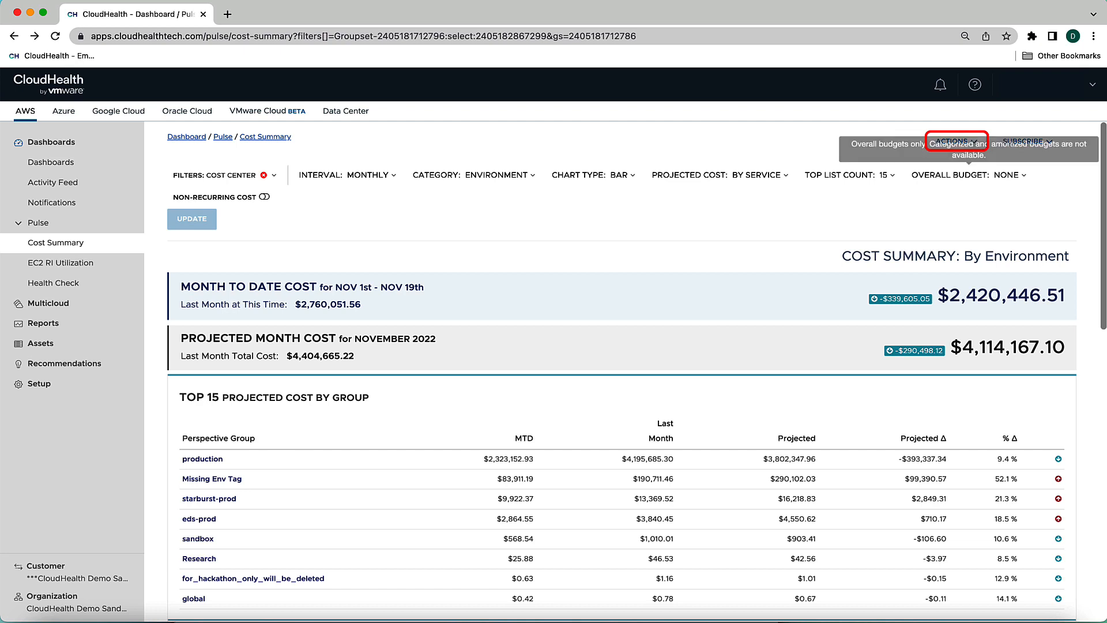
# Show the Actions menu (Save As, Share), then the Subscribe menu with New Subscription
pyautogui.click(954, 141)
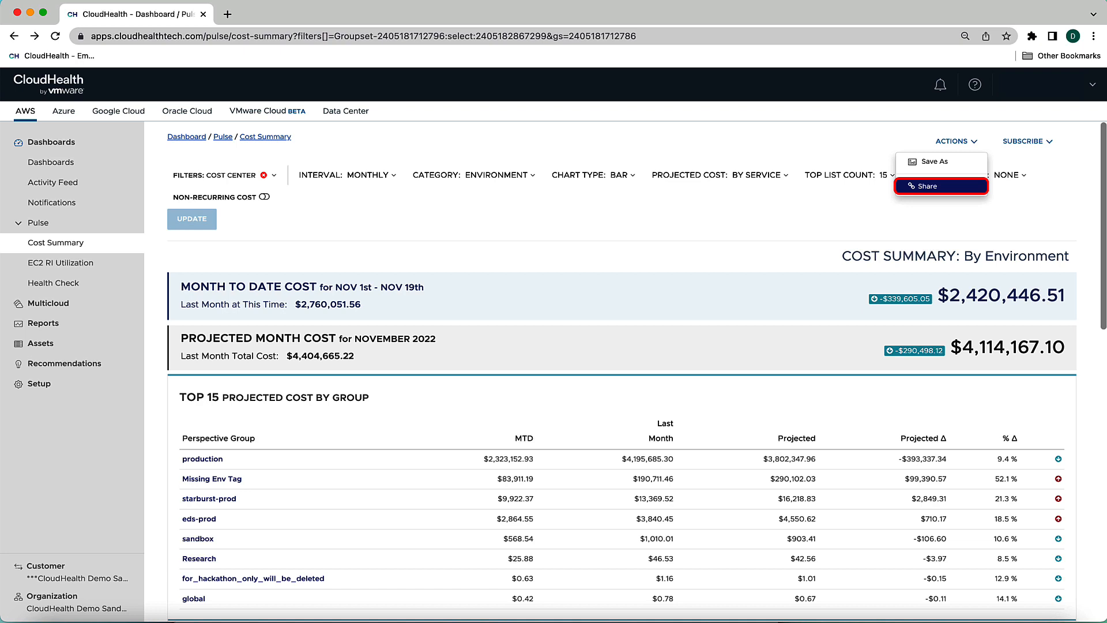
pyautogui.click(1022, 140)
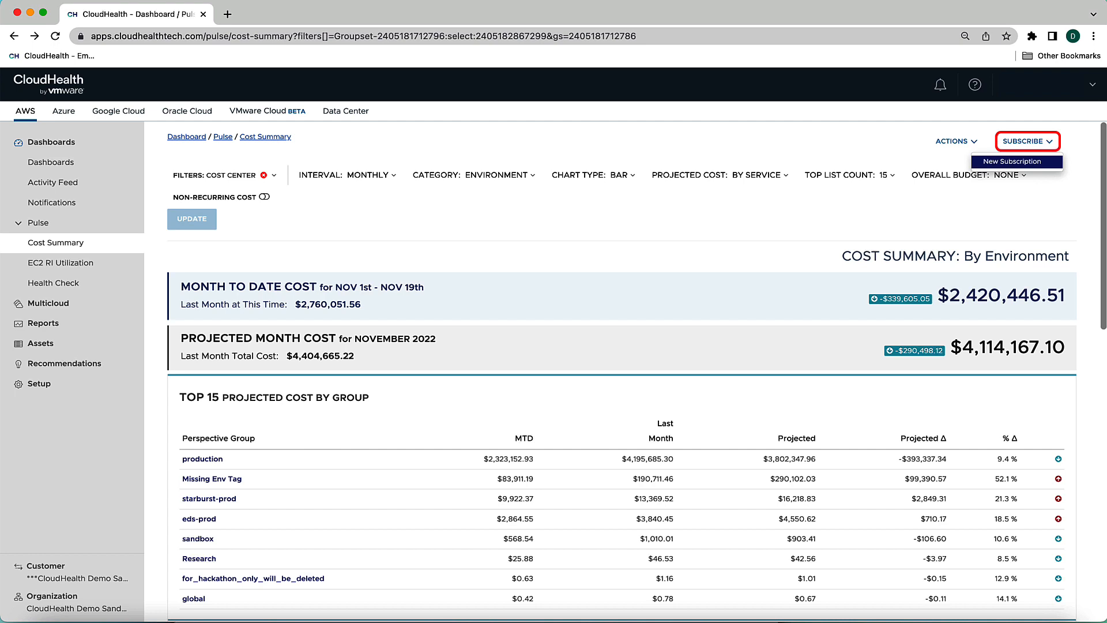